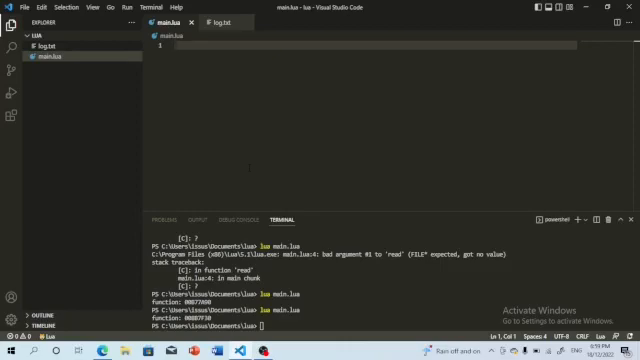
# Step: Add local myFile = io.open("log.txt", "r") on line 2 of main.lua, and myFile:close() below it
pyautogui.press('enter')
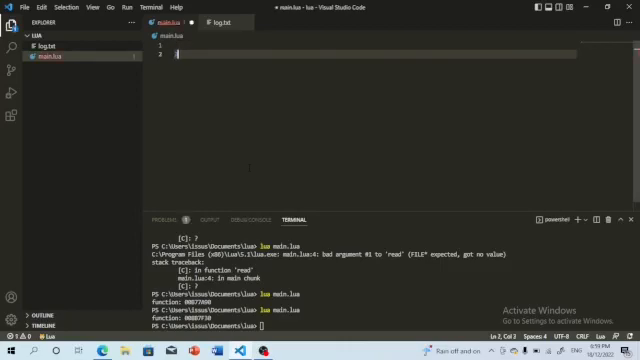
pyautogui.write('lo')
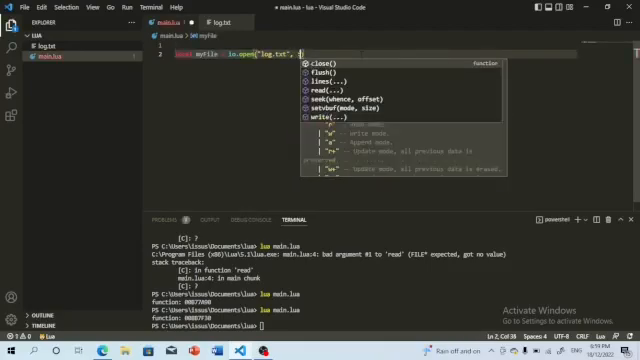
pyautogui.write('""')
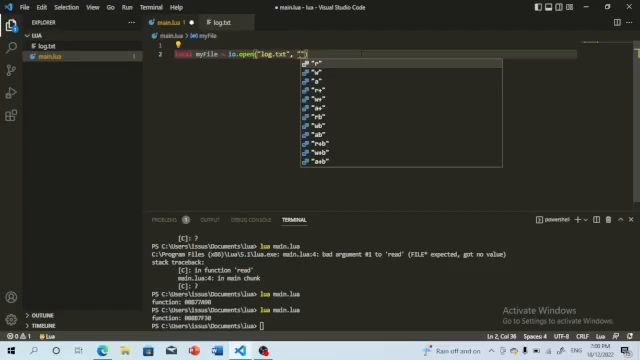
pyautogui.write('r')
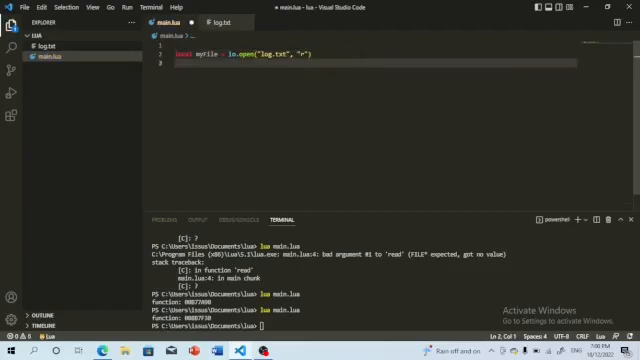
pyautogui.write('myf')
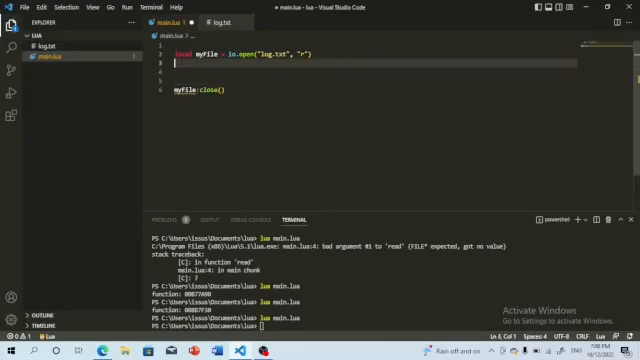
# Step: Add print(myFile:read()) to main.lua and put 'hello' into log.txt
pyautogui.write('my')
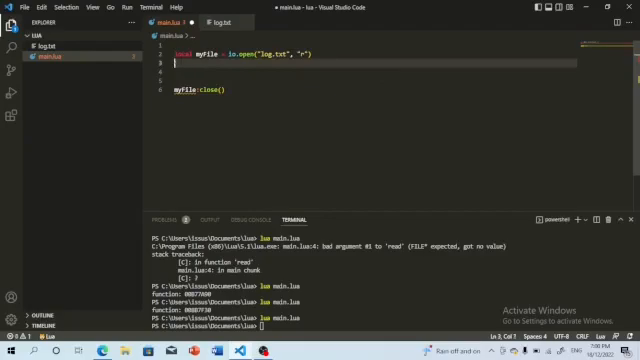
pyautogui.write('print')
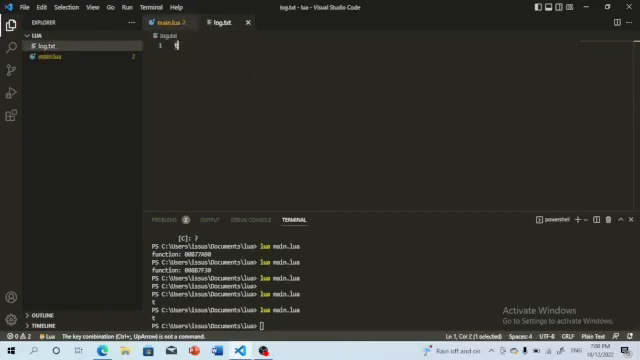
pyautogui.write('hello')
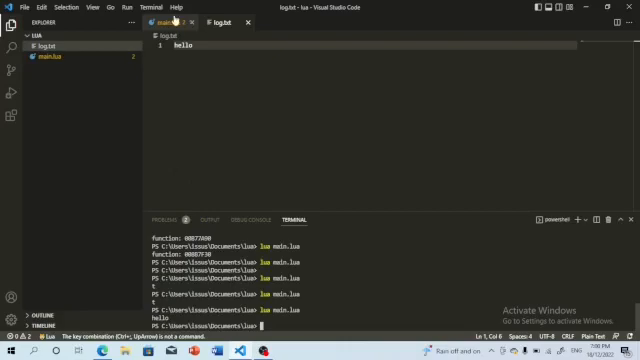
pyautogui.click(167, 23)
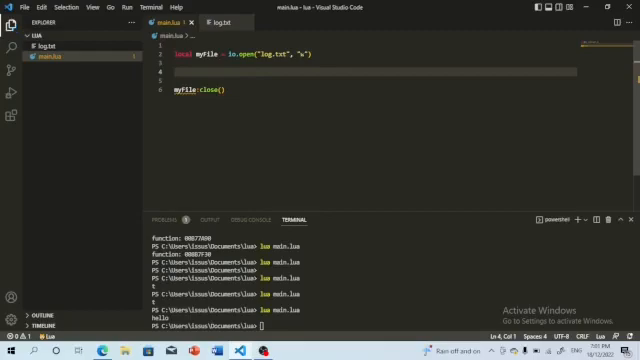
# Step: Open log.txt in "w" mode, write 'Test Writing', and check the result in log.txt
pyautogui.write('myFile.')
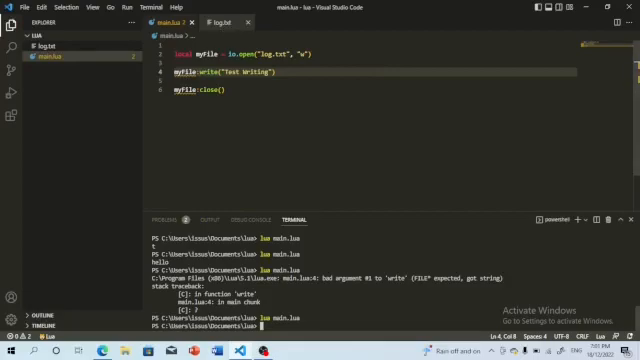
pyautogui.click(198, 38)
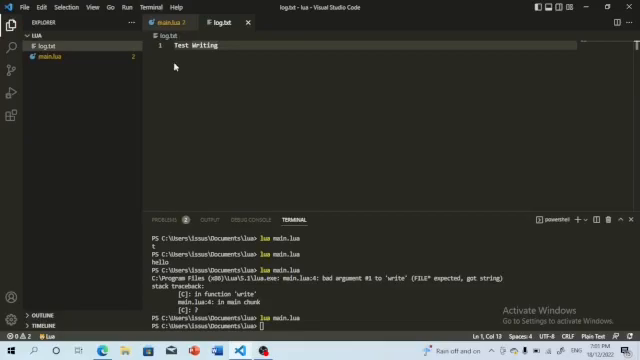
pyautogui.click(164, 23)
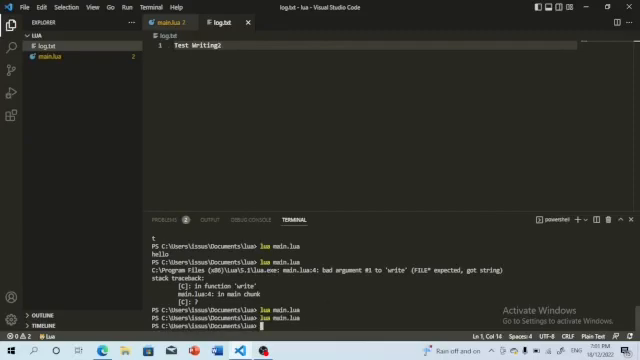
pyautogui.click(168, 23)
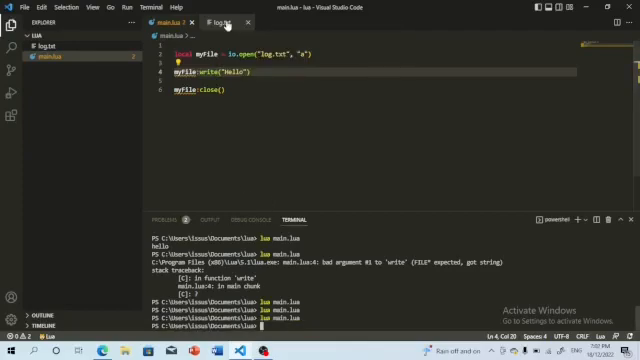
# Step: Use "a" mode to append 'Hello' over several runs, checking log.txt in between
pyautogui.click(226, 22)
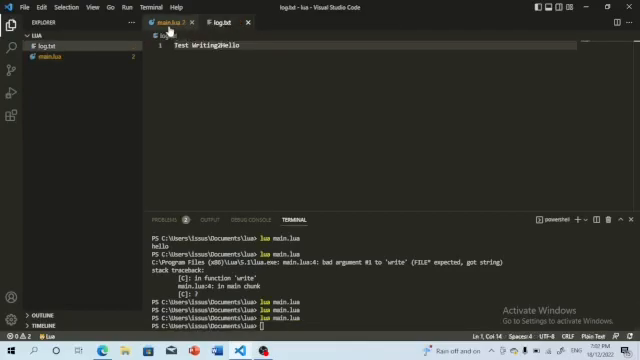
pyautogui.click(160, 22)
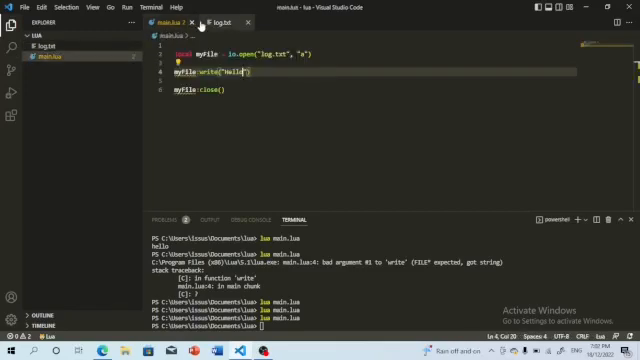
pyautogui.click(228, 22)
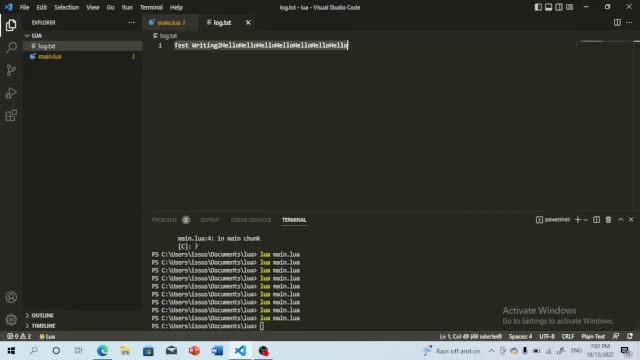
pyautogui.click(166, 23)
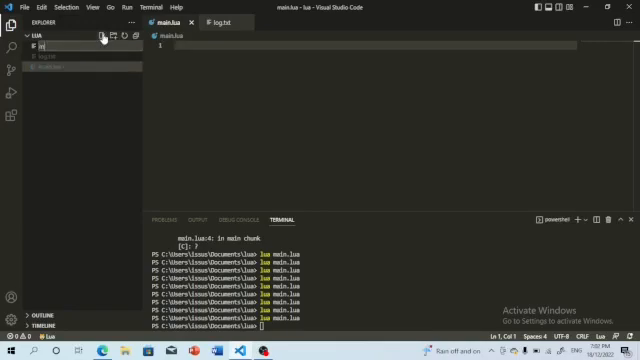
# Step: Write mymod = {}, a mymod.var line and return mymod in the new mymod.lua
pyautogui.write('mymod.lua')
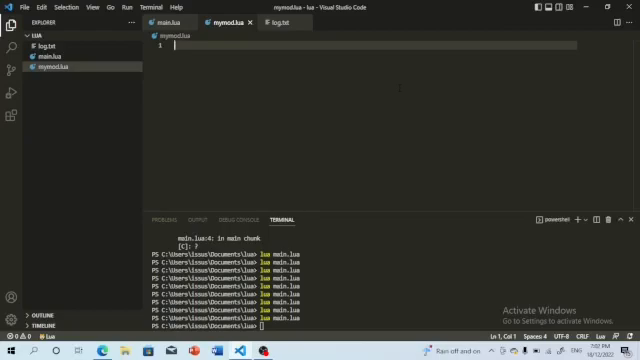
pyautogui.write('myn')
pyautogui.write('return ')
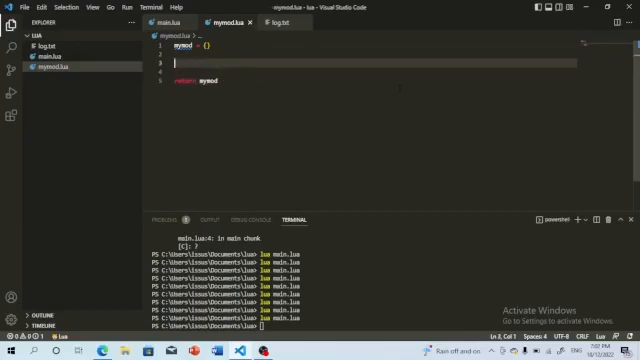
pyautogui.write('mymod.t')
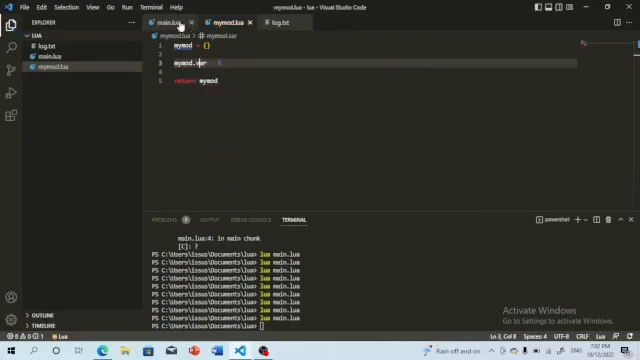
pyautogui.click(166, 23)
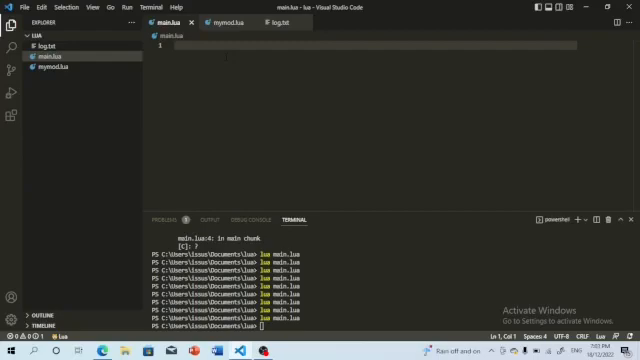
# Step: Add local mod = require("mymod") and print(mymod.var) to main.lua, printing 5
pyautogui.write('u')
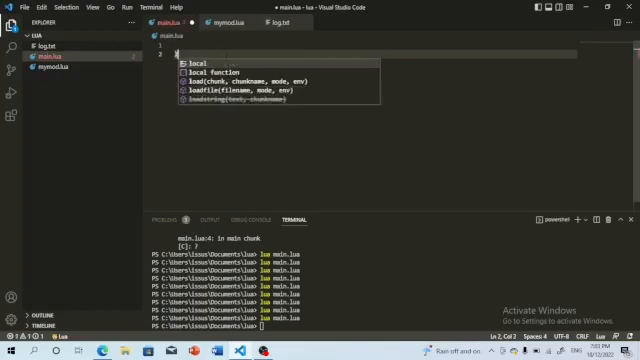
pyautogui.write('mod = require')
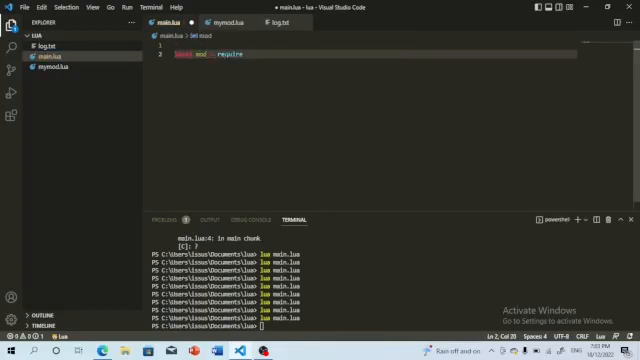
pyautogui.write('(mymod"')
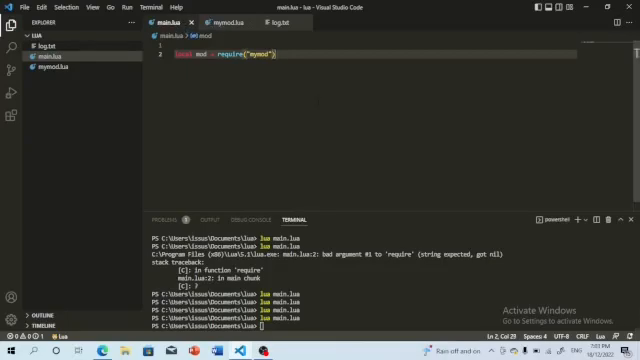
pyautogui.write('print(mymod')
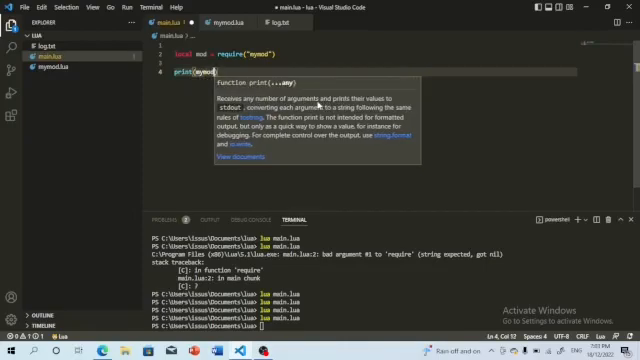
pyautogui.write('.var')
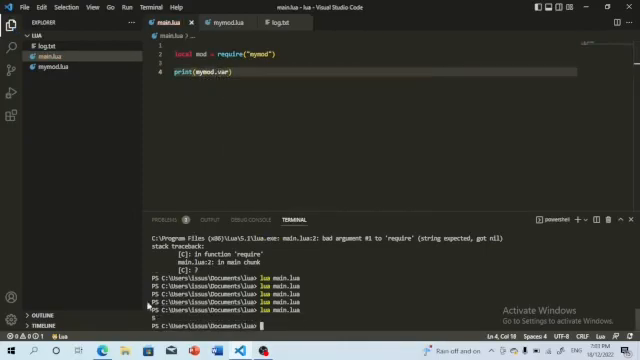
pyautogui.click(213, 22)
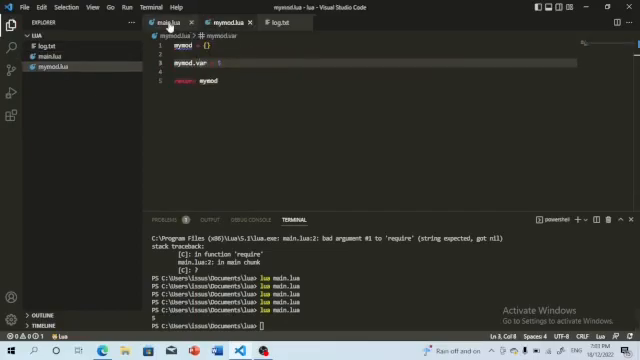
# Step: Replace main.lua's print line with local pix = {0, 1, 1, 1, 0}
pyautogui.click(162, 21)
pyautogui.write('let')
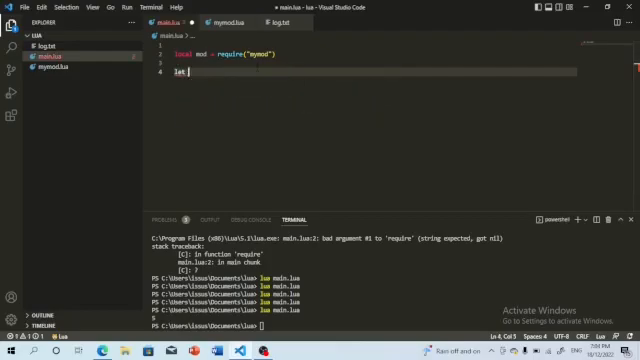
pyautogui.press('BackSpace')
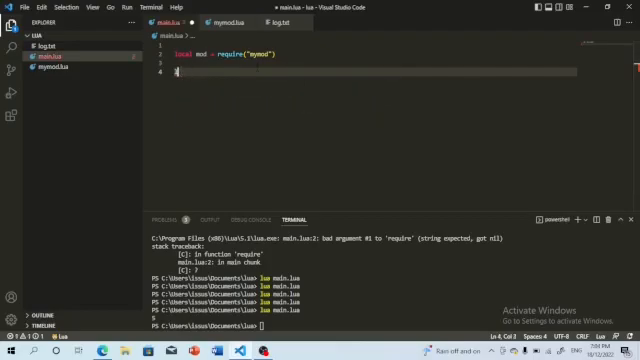
pyautogui.write('local')
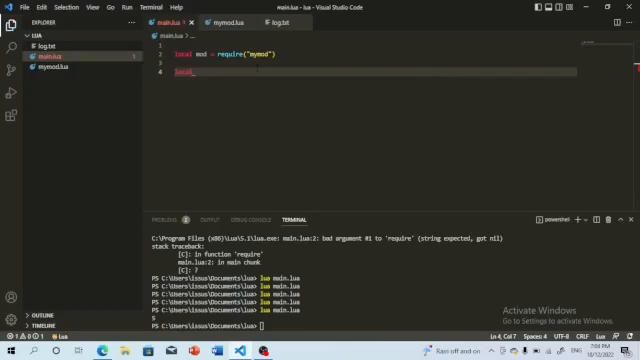
pyautogui.write('pix = {0, 1, 1, 1, 0')
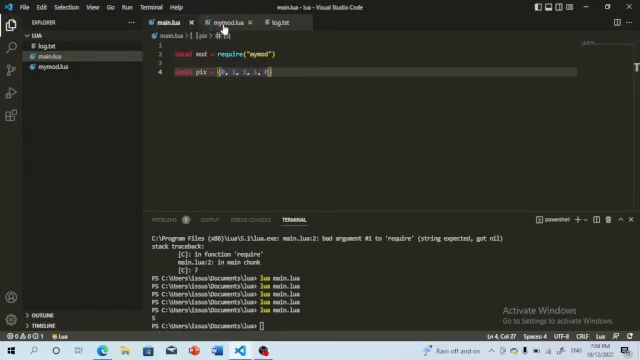
pyautogui.click(228, 22)
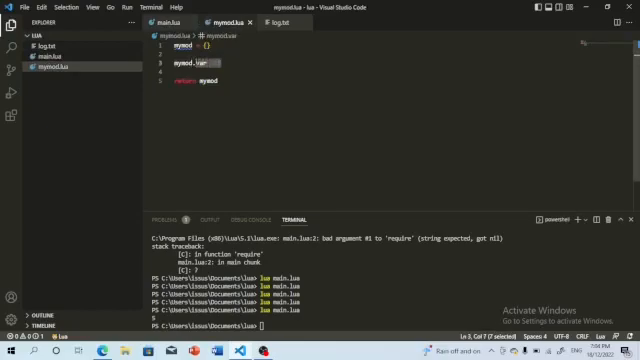
# Step: Swap mymod.var for function mymod.showPixels(pixels) with for i = 1, 5 do print(i) end
pyautogui.press('Delete')
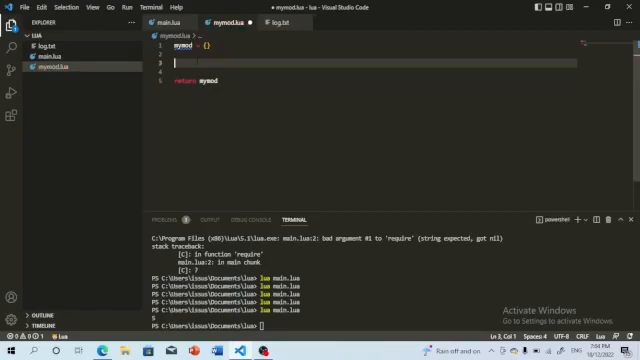
pyautogui.write('function ()')
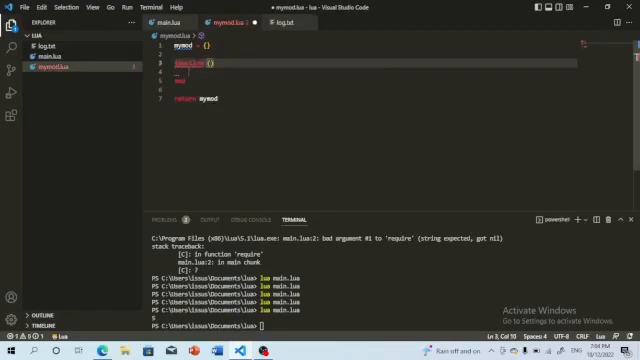
pyautogui.write('mymod.showPixels')
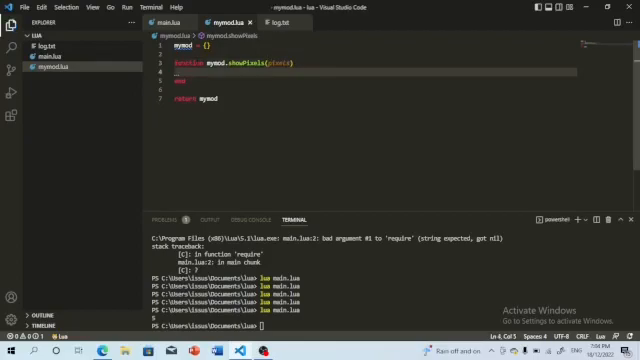
pyautogui.write('for')
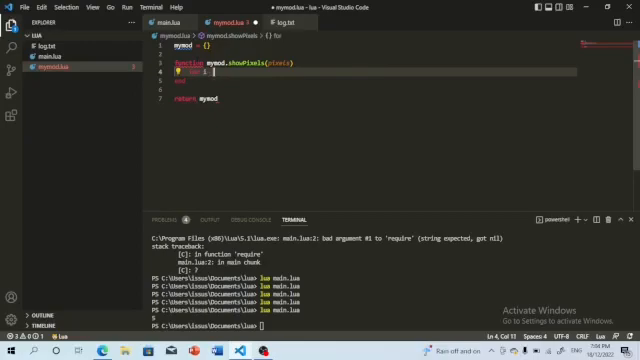
pyautogui.write('i')
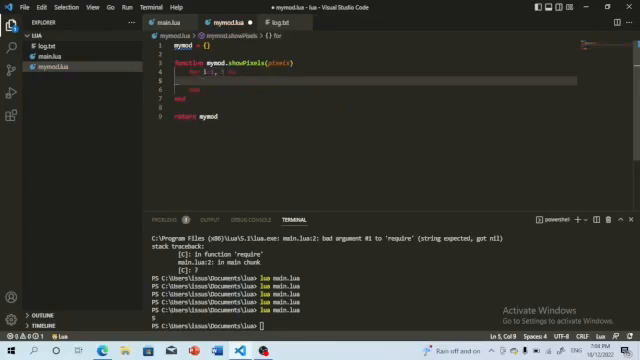
pyautogui.write('print(')
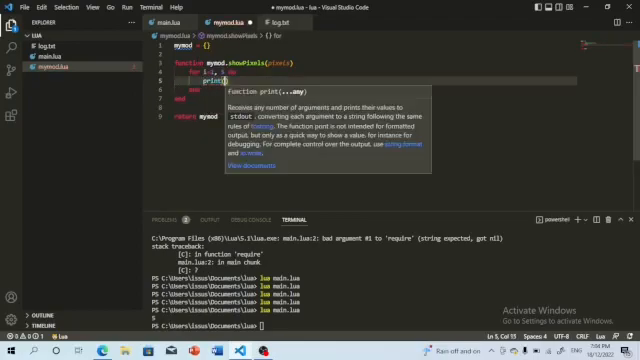
pyautogui.write('i')
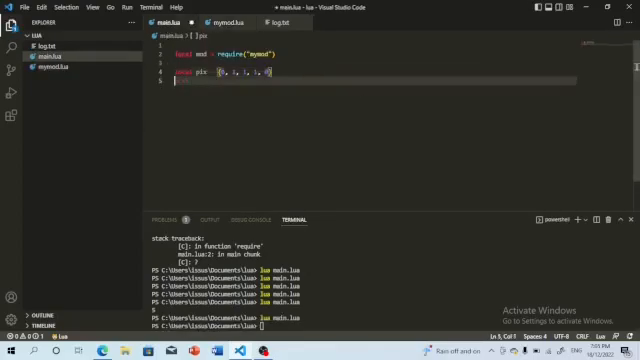
# Step: Call mod.showPixels with the {0, 1, 1, 1, 0} pixel table in main.lua
pyautogui.click(207, 22)
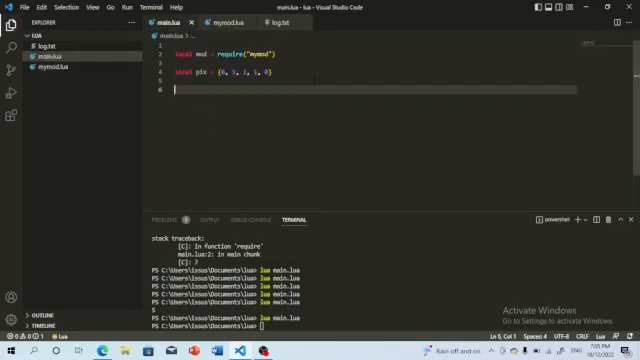
pyautogui.write('showPixels(')
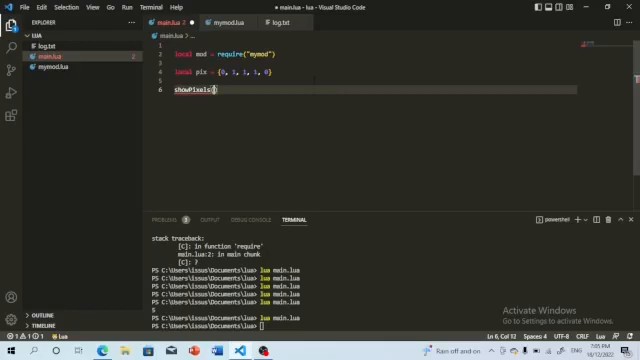
pyautogui.write('pix')
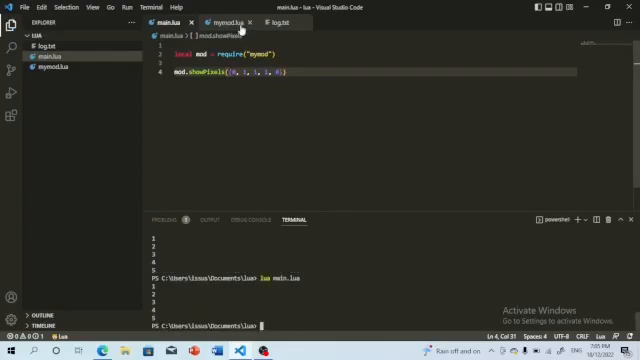
# Step: Make showPixels output each pixel value with io calls in mymod.lua, printing 01110
pyautogui.click(213, 22)
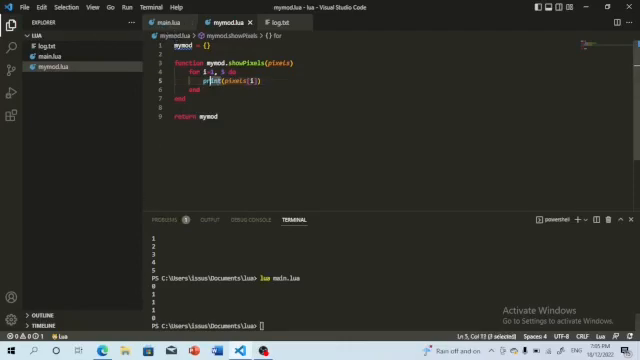
pyautogui.write('io.')
pyautogui.write('lua main.lua')
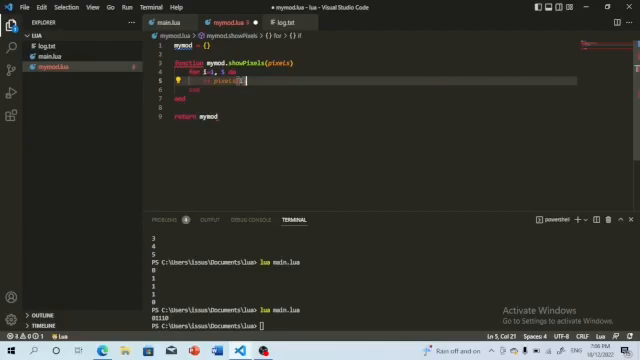
# Step: Make showPixels write "@ " when pixels[i] is 1 and a blank when 0, then run main.lua
pyautogui.write('[i]')
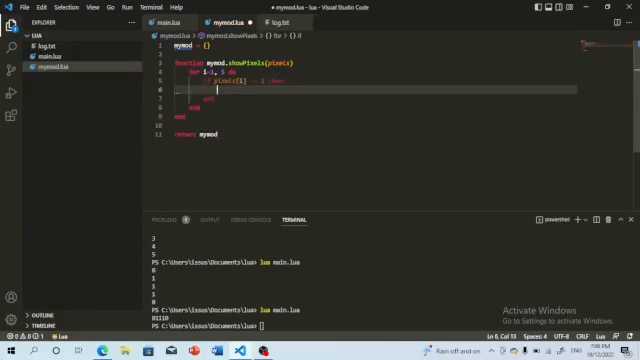
pyautogui.write('io.write')
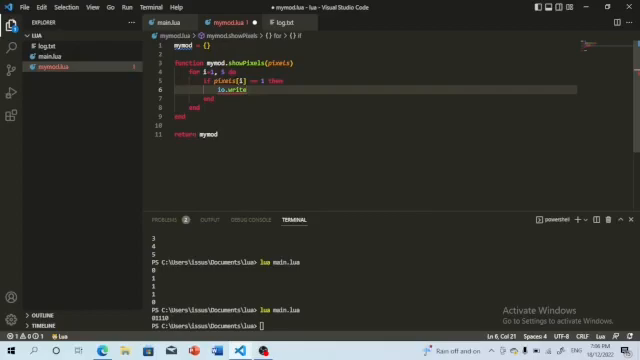
pyautogui.write('("@')
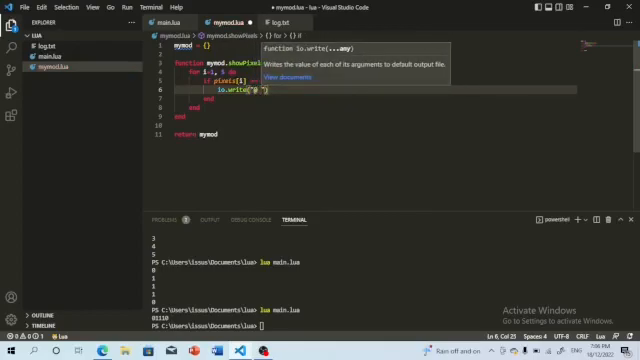
pyautogui.moveTo(300, 160)
pyautogui.write('elseif pixels[i] == 0 then')
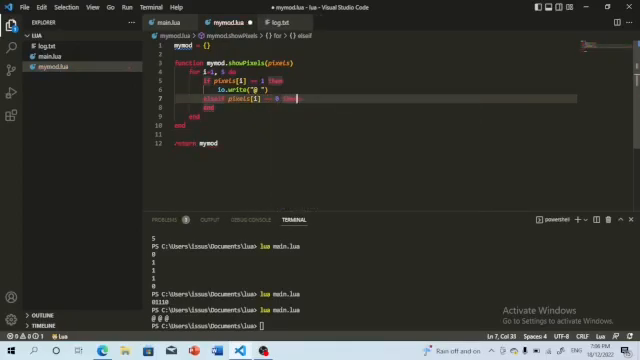
pyautogui.write('io.write(')
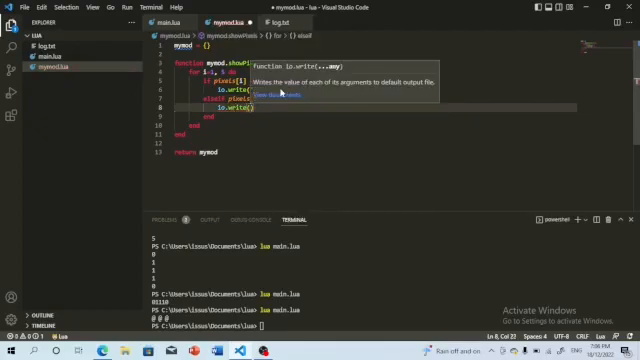
pyautogui.write('"')
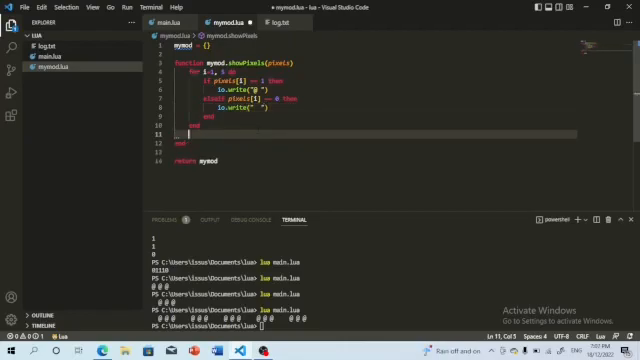
# Step: Add print() after the inner loop's end and place the cursor below the 0 case
pyautogui.write('print(')
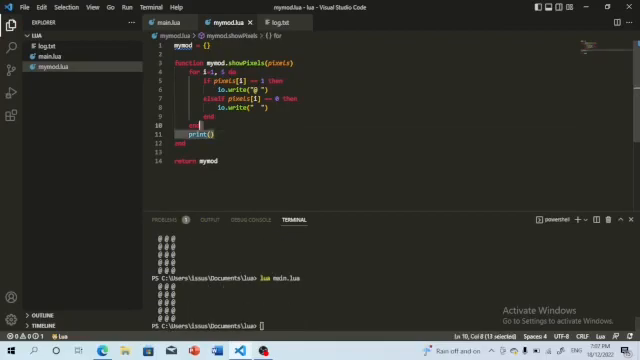
pyautogui.click(175, 22)
pyautogui.write('elseif pixels')
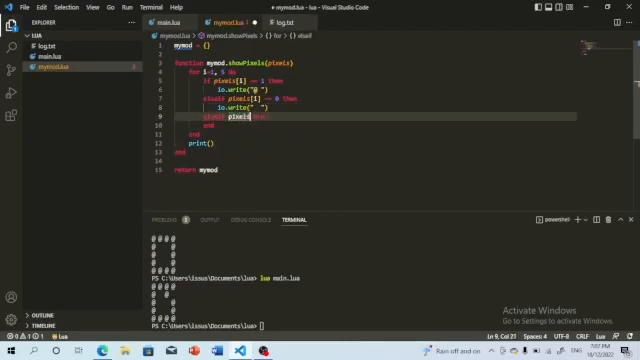
# Step: Add the elseif pixels[i] == 2 branch writing "# " and begin the case for value 3
pyautogui.write('[')
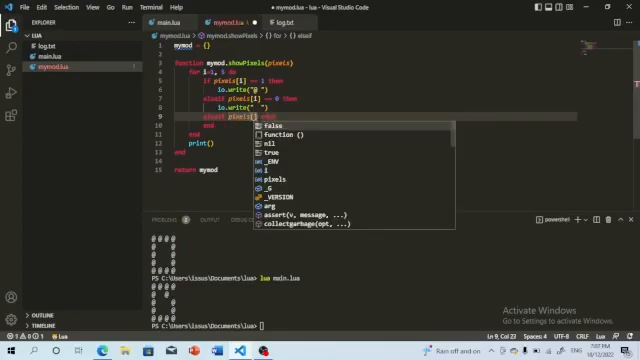
pyautogui.write('i]')
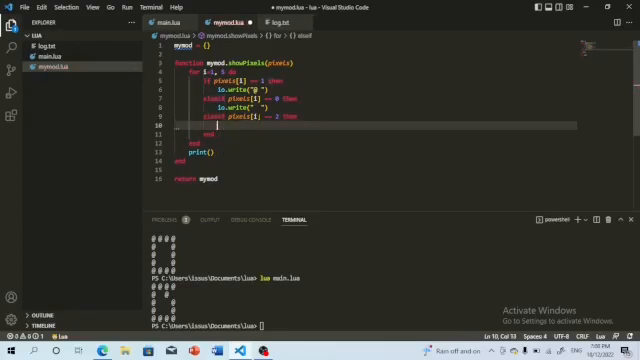
pyautogui.write('io.write("#')
pyautogui.write('elseif pixels[1] == 3 t')
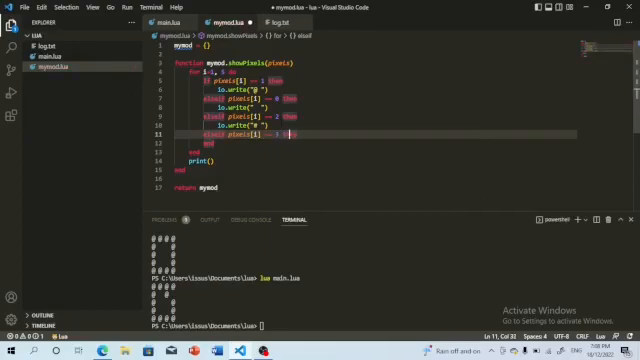
pyautogui.write('io')
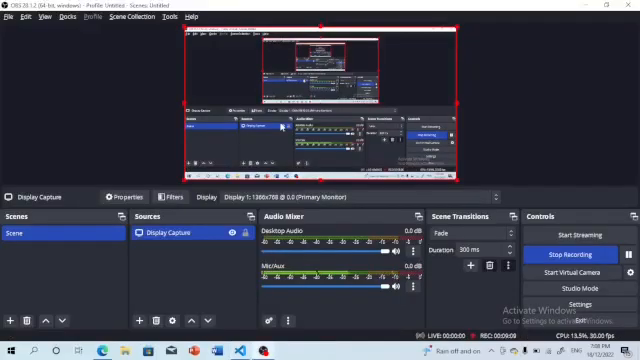
pyautogui.press('alt+tab')
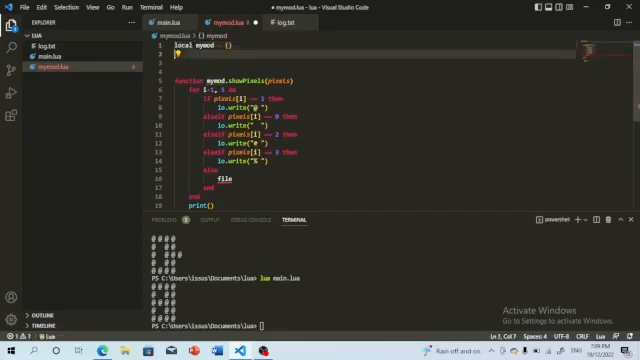
# Step: Open log.txt with io.open for writing and log "Only Use 1, 2 or 3" in the else branch
pyautogui.write('file')
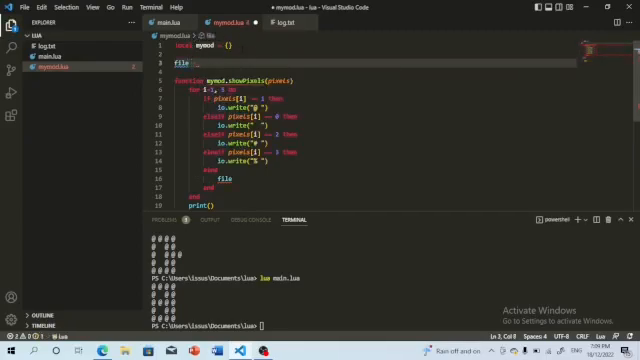
pyautogui.write('io.open("log.txt", "w')
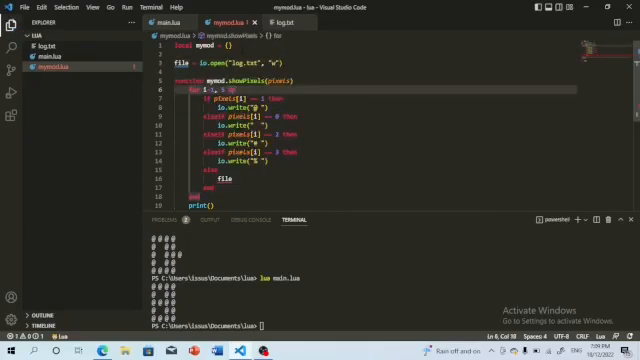
pyautogui.scroll(-3)
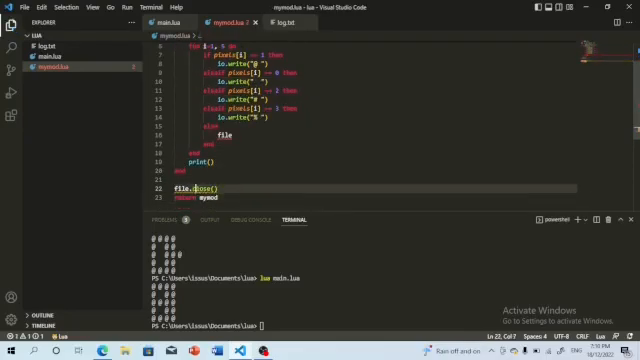
pyautogui.write('.')
pyautogui.click(377, 135)
pyautogui.write(':write("Only Use 1, 2 or 3')
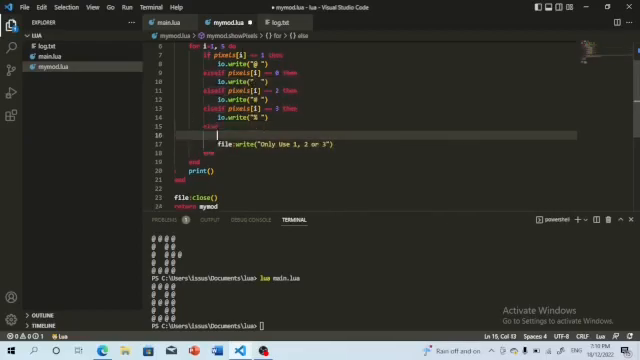
pyautogui.write('i')
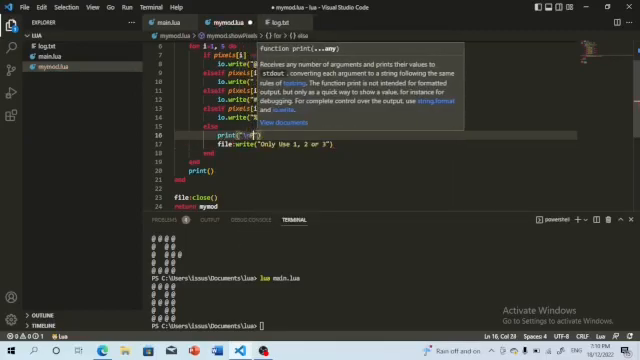
pyautogui.write('Check the log.txt File')
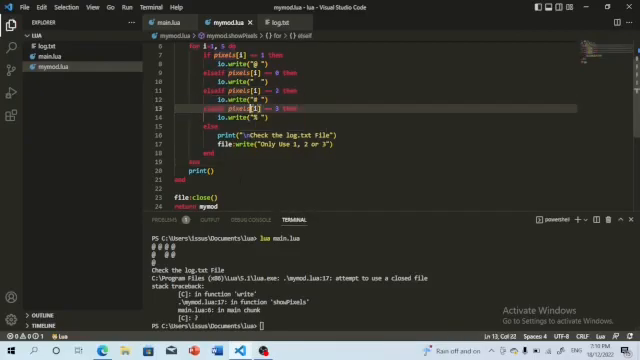
# Step: Confirm log.txt holds "Only Use 1, 2 or 3" after the fix, then return to main.lua
pyautogui.scroll(-3)
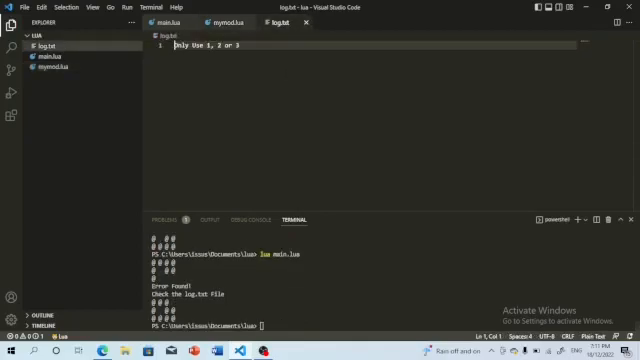
pyautogui.click(163, 24)
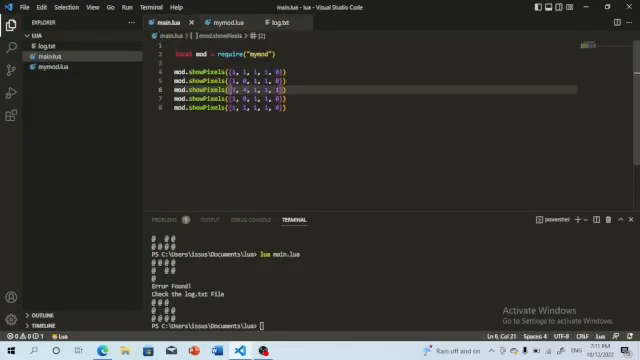